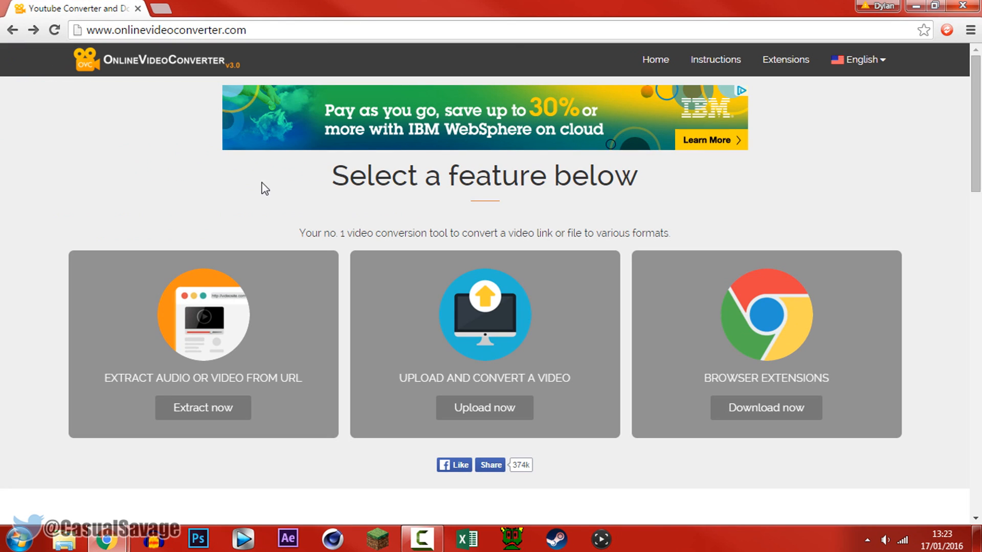
pyautogui.moveTo(141, 176)
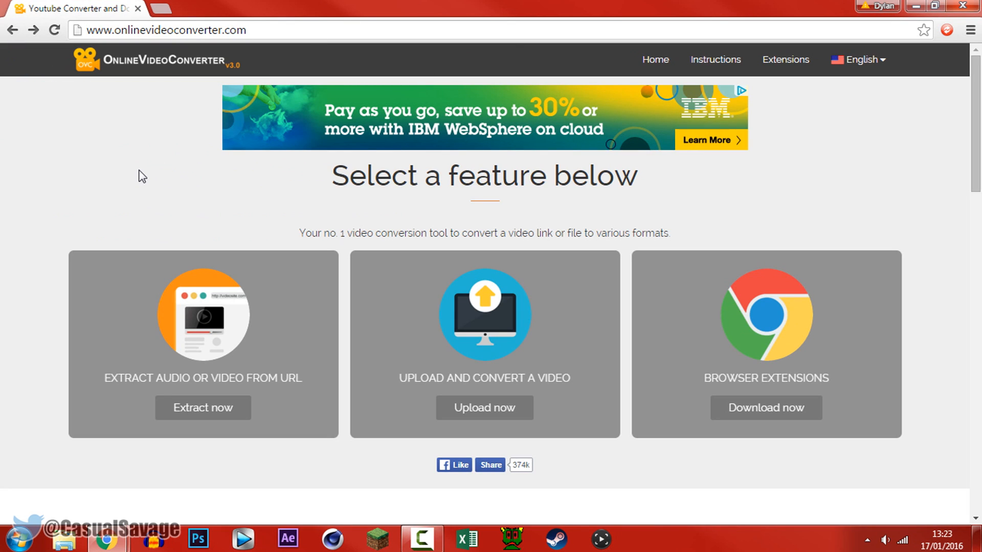
pyautogui.moveTo(135, 166)
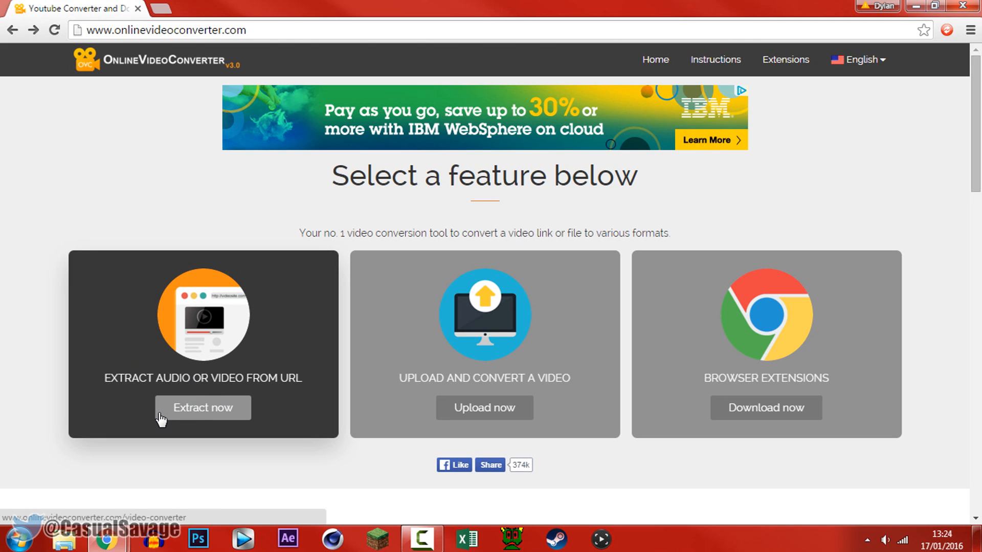
pyautogui.moveTo(253, 313)
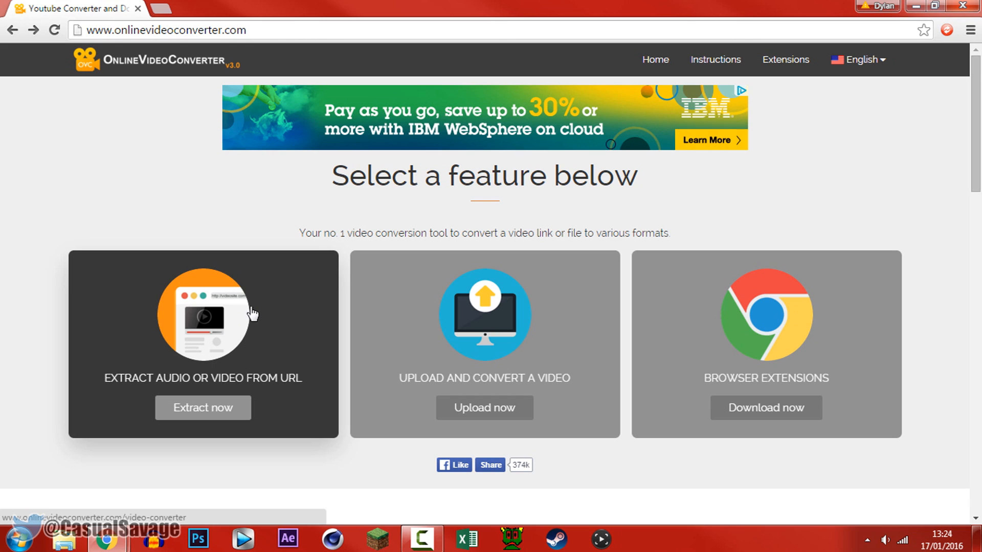
pyautogui.moveTo(484, 414)
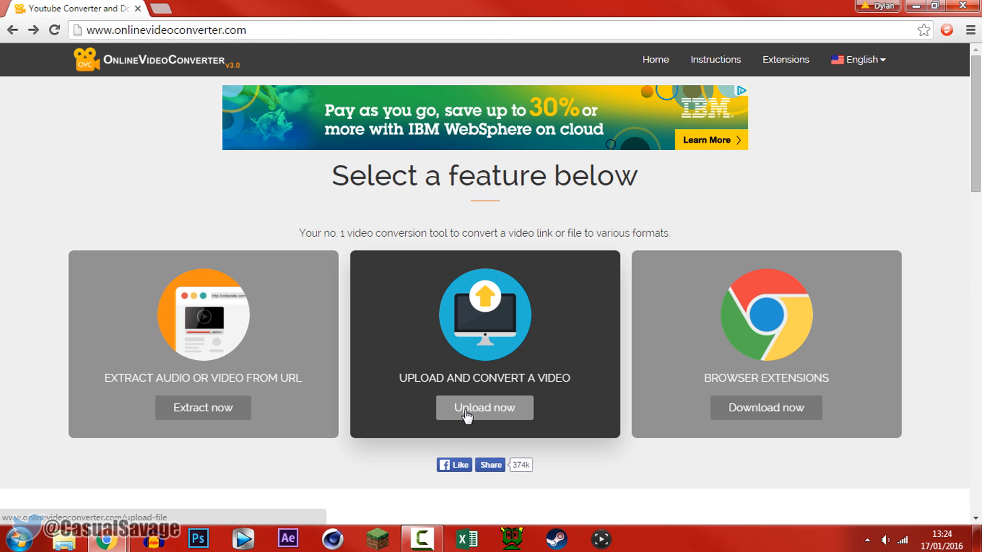
# Start the Upload and Convert a Video feature via 'Upload now'
pyautogui.click(483, 408)
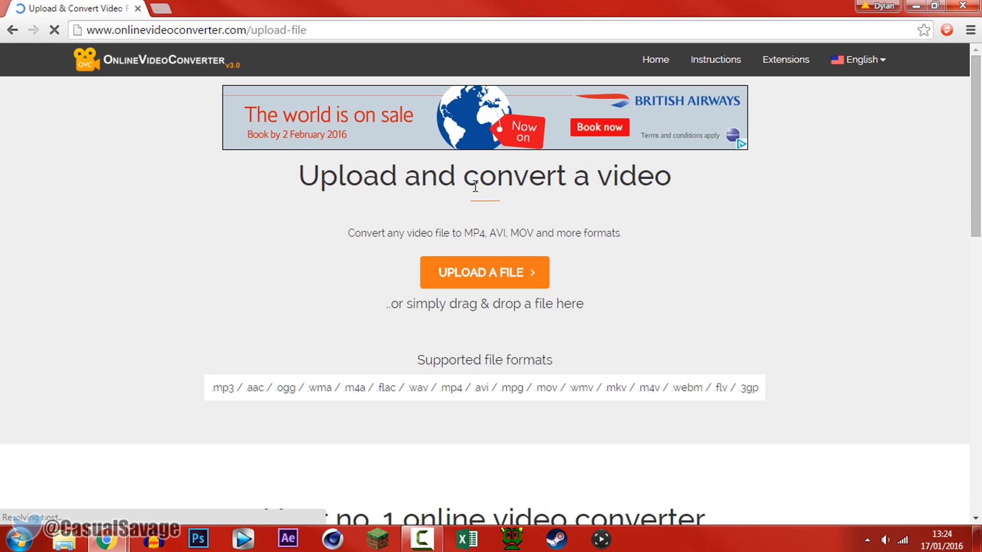
pyautogui.moveTo(397, 248)
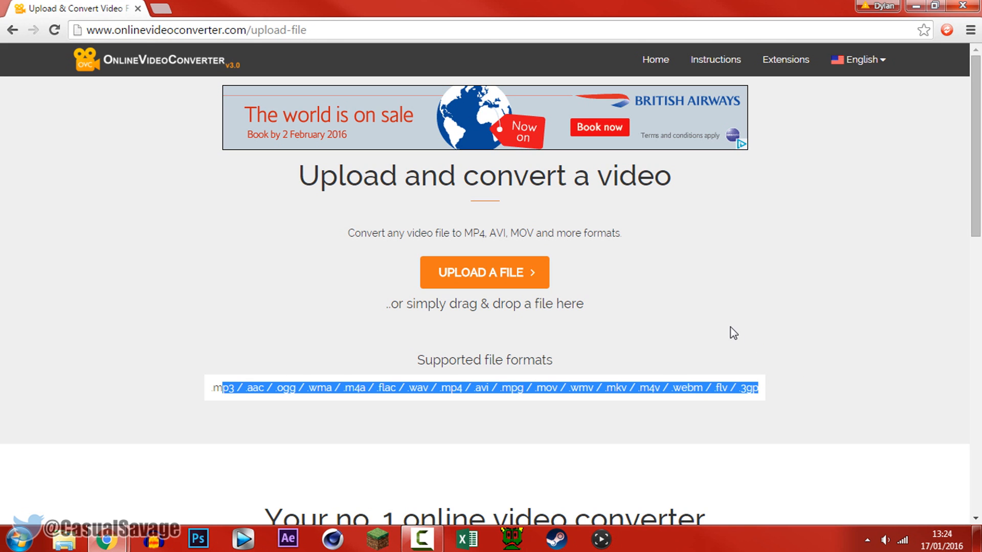
# Upload 1.mp4 from the Open dialog to the converter
pyautogui.click(483, 272)
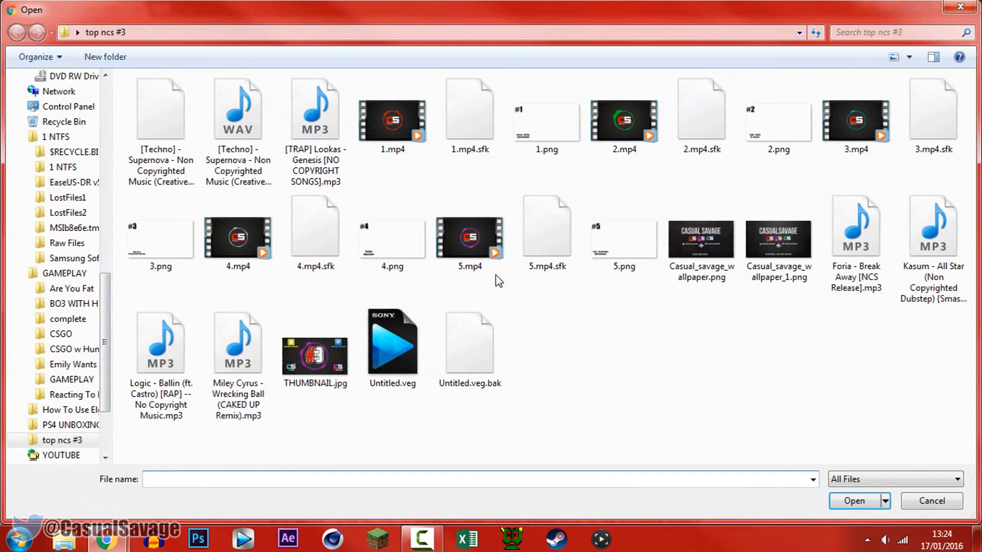
pyautogui.click(392, 119)
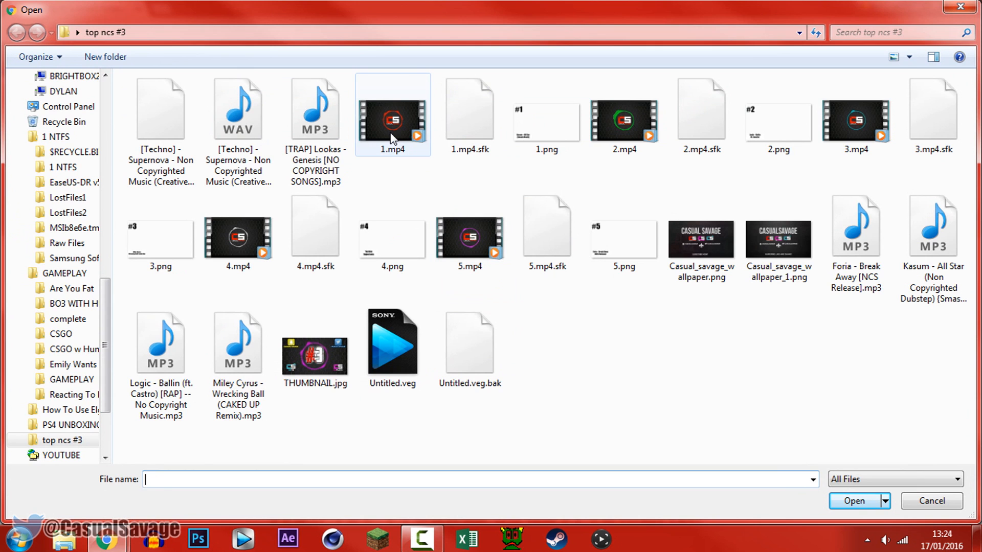
pyautogui.click(853, 501)
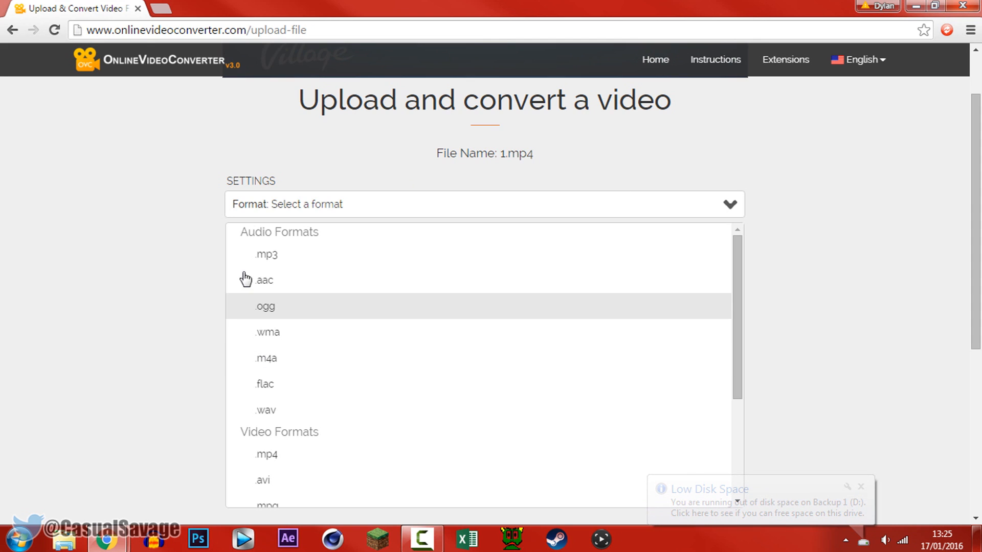
# Choose .avi as the output format and start converting 1.mp4
pyautogui.scroll(-3)
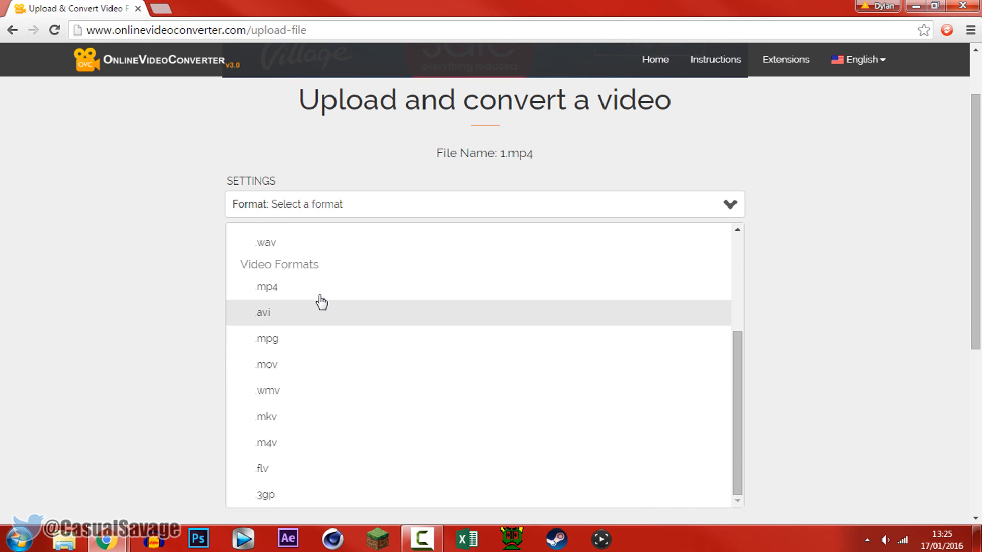
pyautogui.scroll(-3)
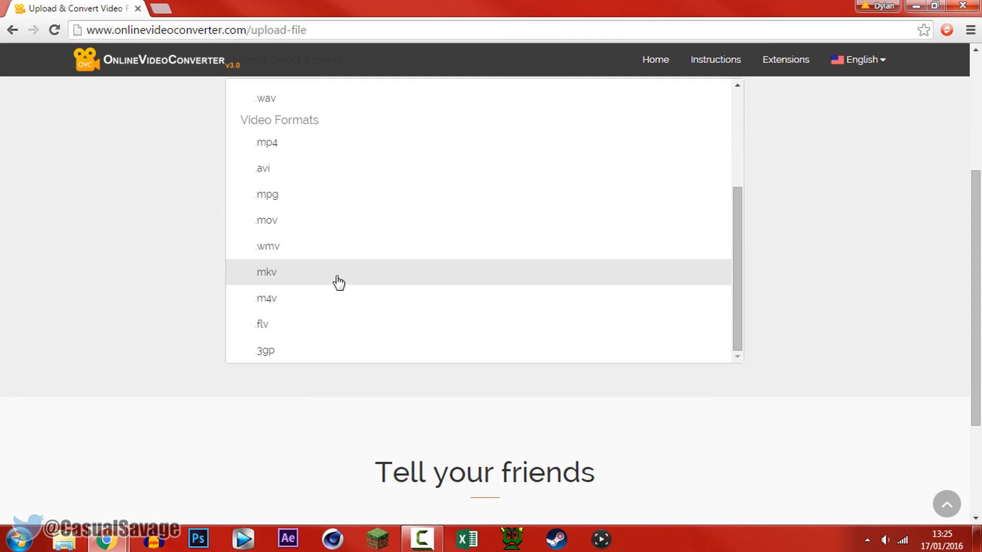
pyautogui.click(263, 168)
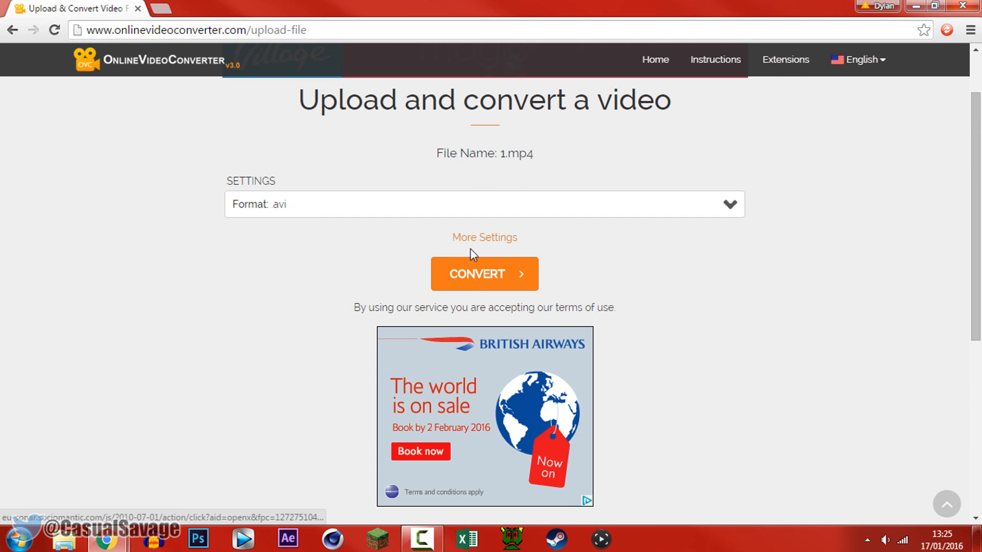
pyautogui.click(484, 274)
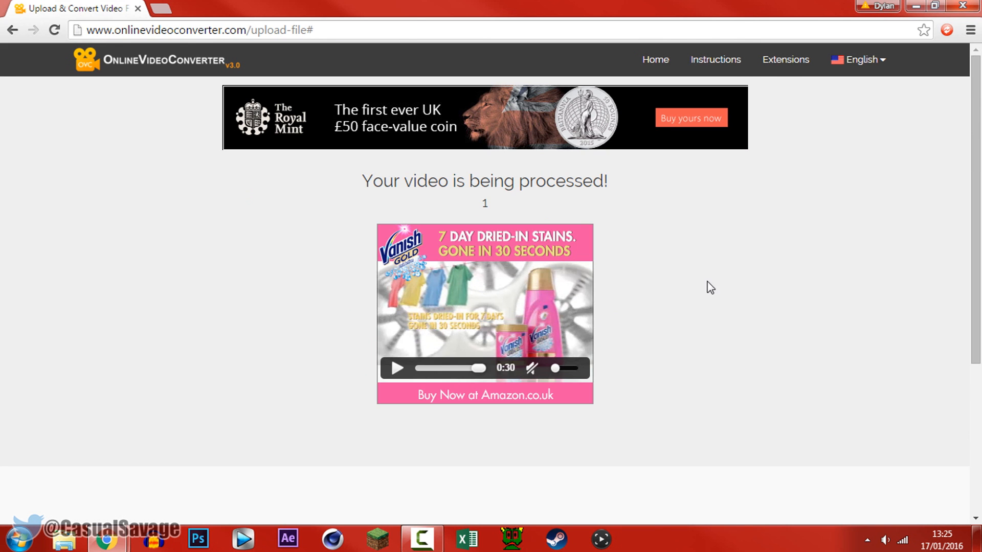
pyautogui.moveTo(611, 202)
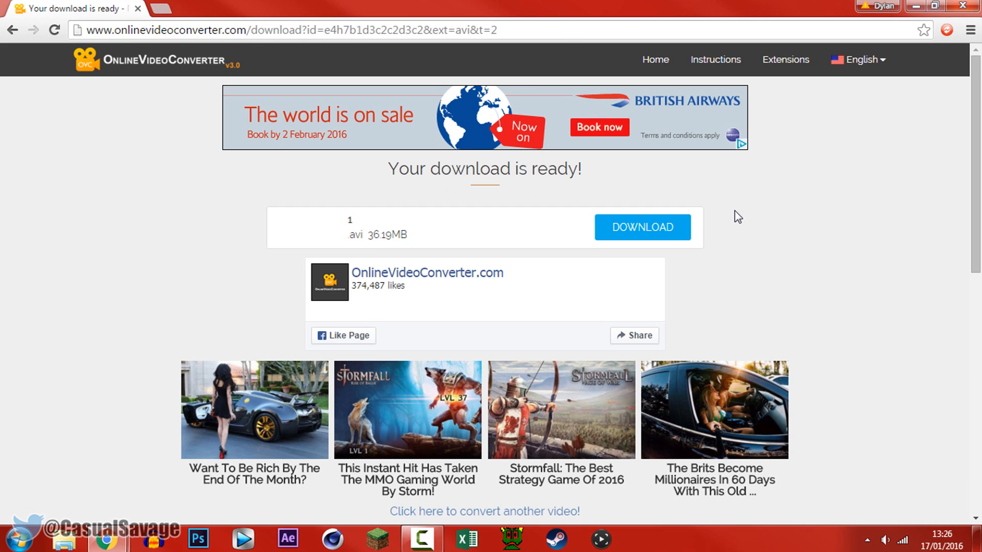
pyautogui.moveTo(476, 148)
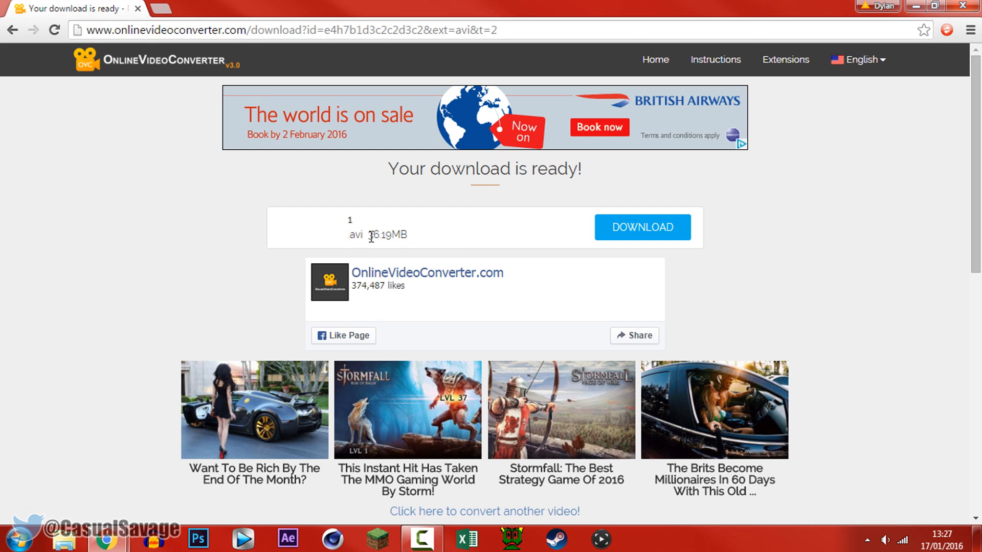
# Dismiss the ad tab and download the converted 1.avi to the desktop
pyautogui.click(641, 227)
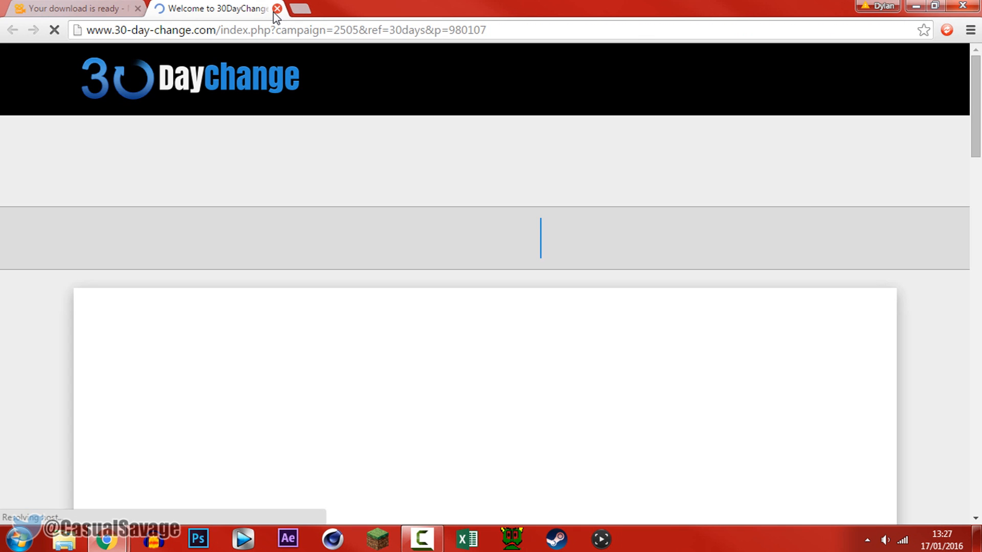
pyautogui.click(277, 8)
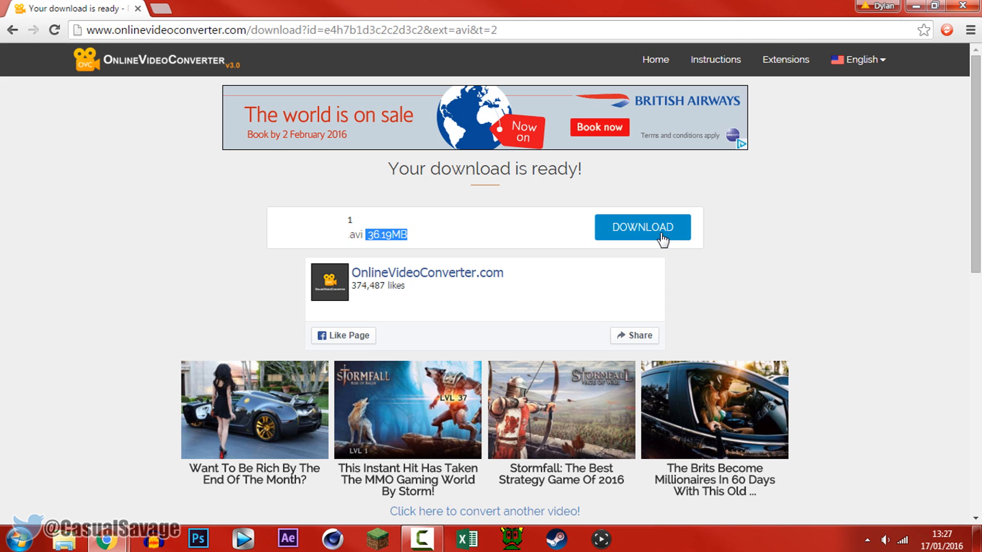
pyautogui.click(641, 227)
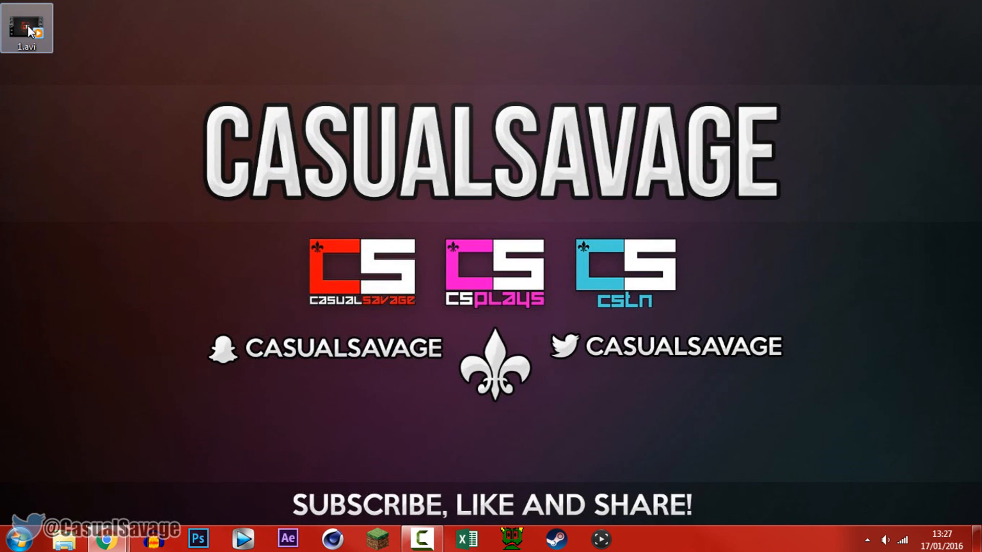
# Play the downloaded 1.avi from the desktop
pyautogui.doubleClick(27, 28)
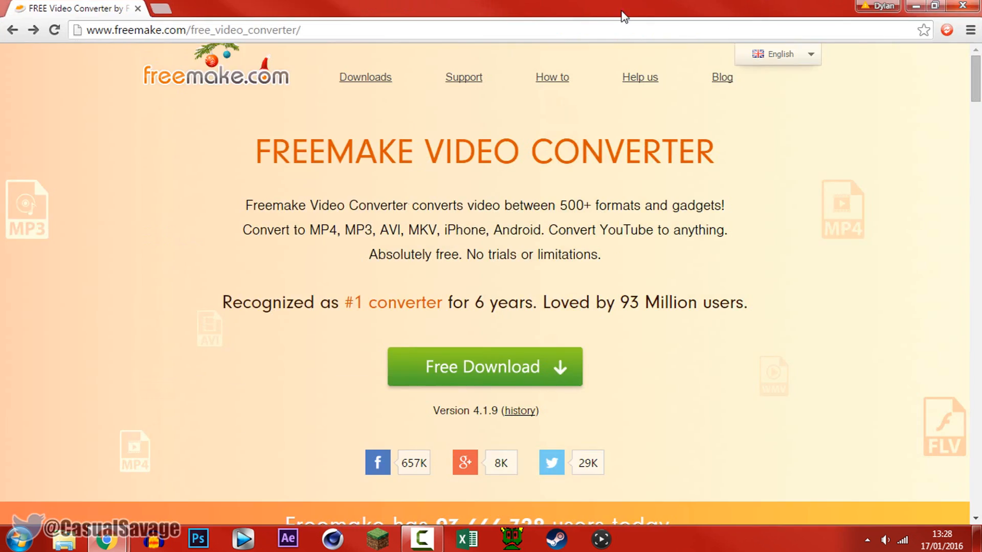
pyautogui.moveTo(719, 213)
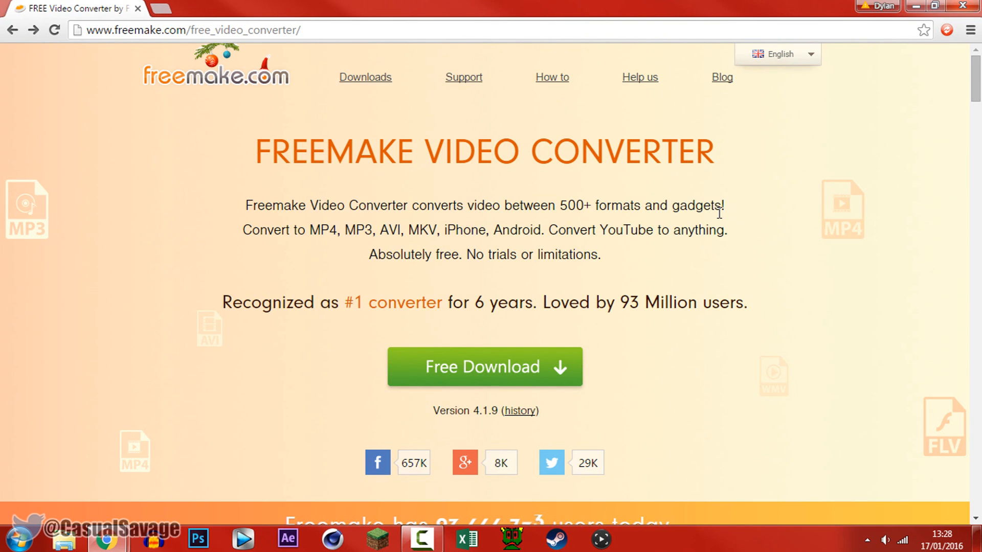
# Note the 'No trials or limitations' line and start the Freemake free download
pyautogui.moveTo(460, 255); pyautogui.dragTo(598, 255)
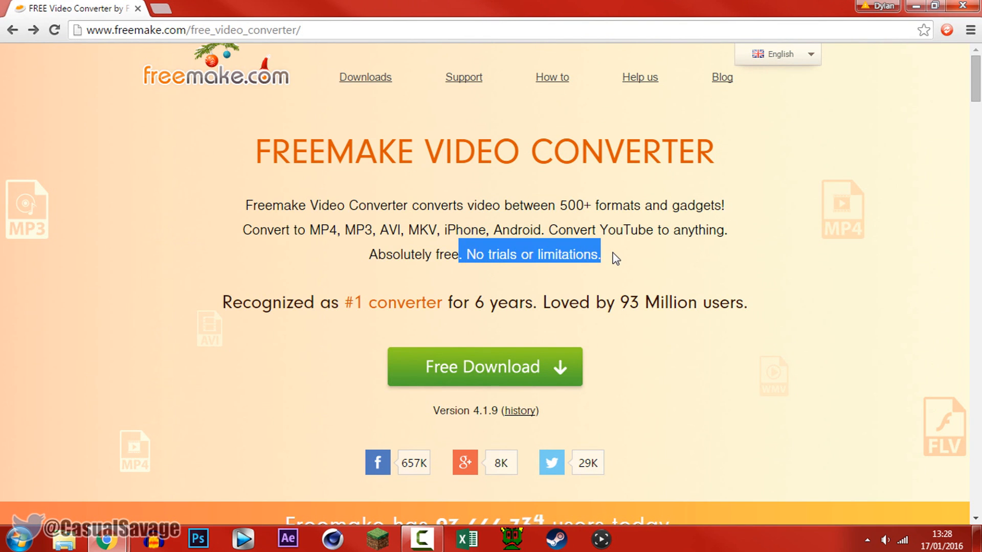
pyautogui.click(490, 255)
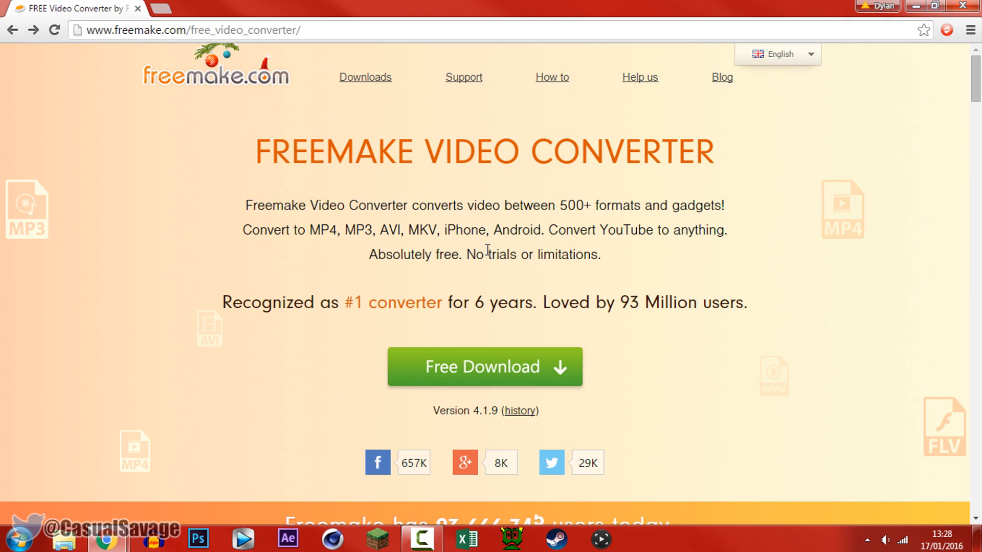
pyautogui.moveTo(489, 227)
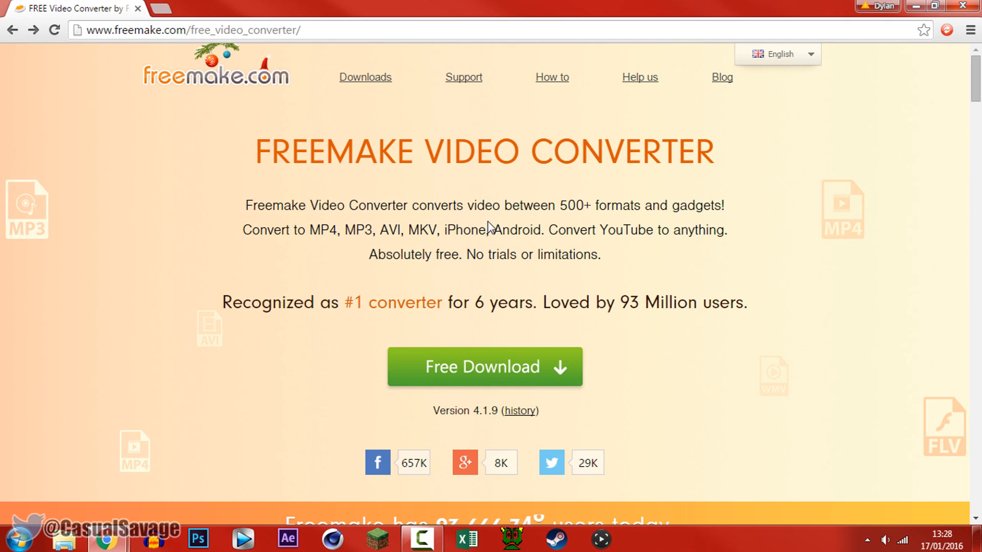
pyautogui.moveTo(499, 217)
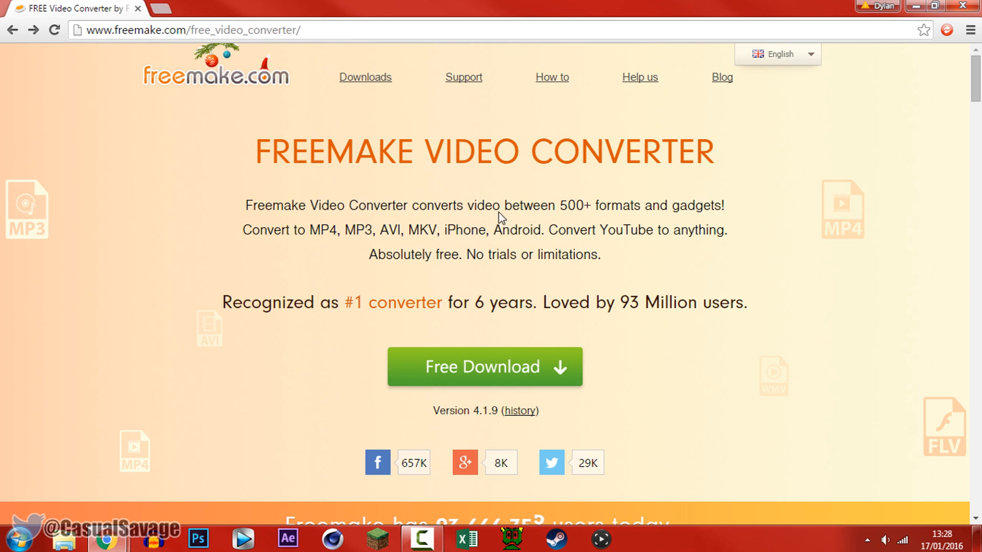
pyautogui.moveTo(485, 367)
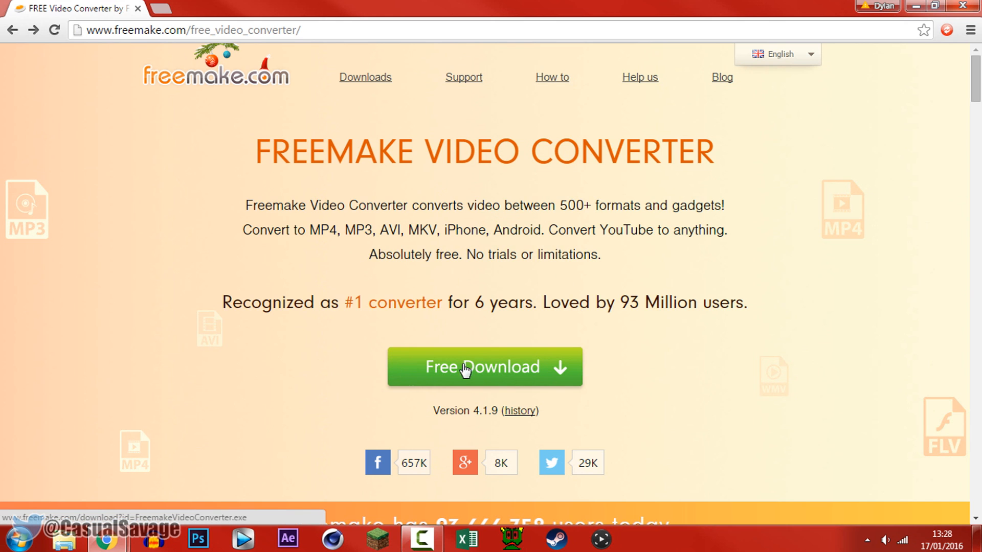
pyautogui.click(484, 368)
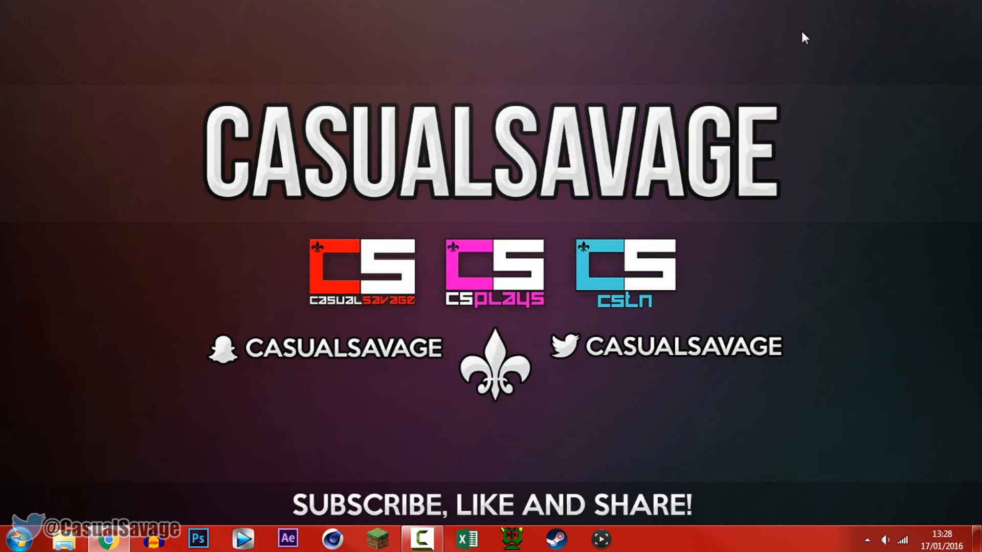
# Launch Freemake Video Converter and add the Wildlife sample video via +Video
pyautogui.click(645, 539)
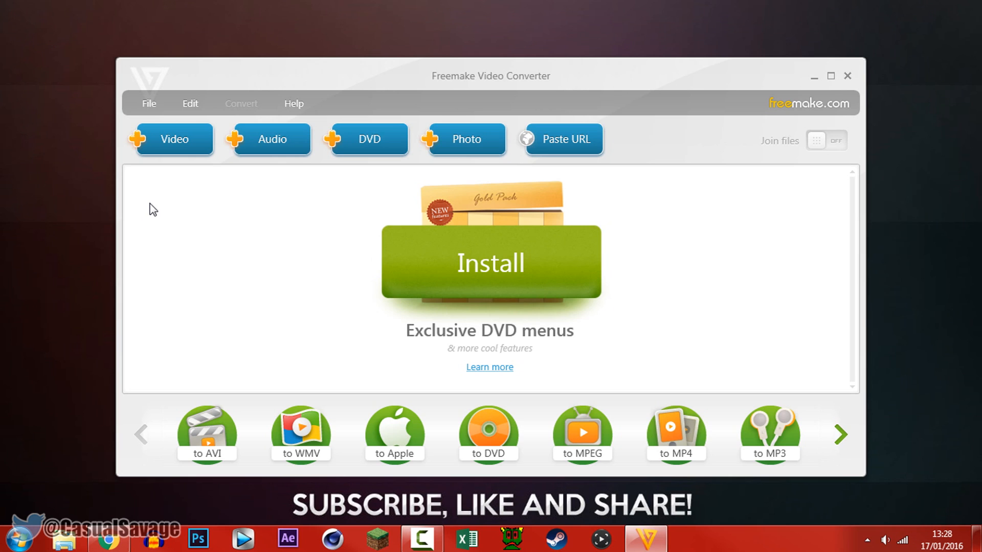
pyautogui.moveTo(527, 311)
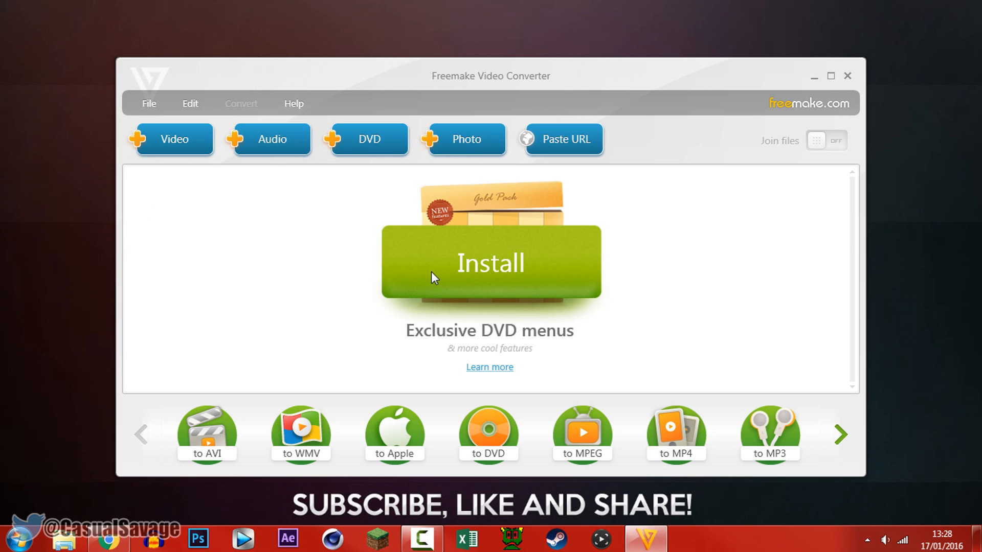
pyautogui.moveTo(737, 244)
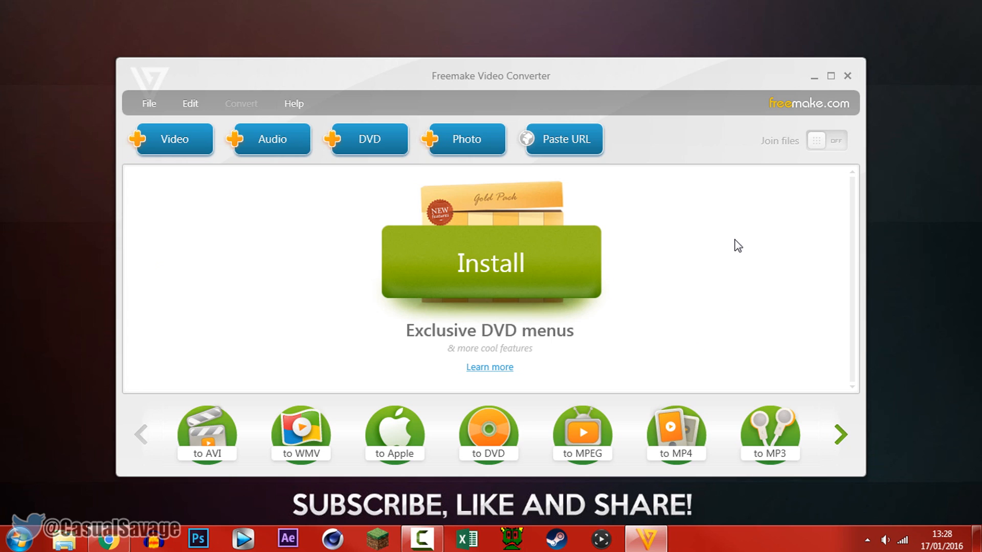
pyautogui.moveTo(562, 138)
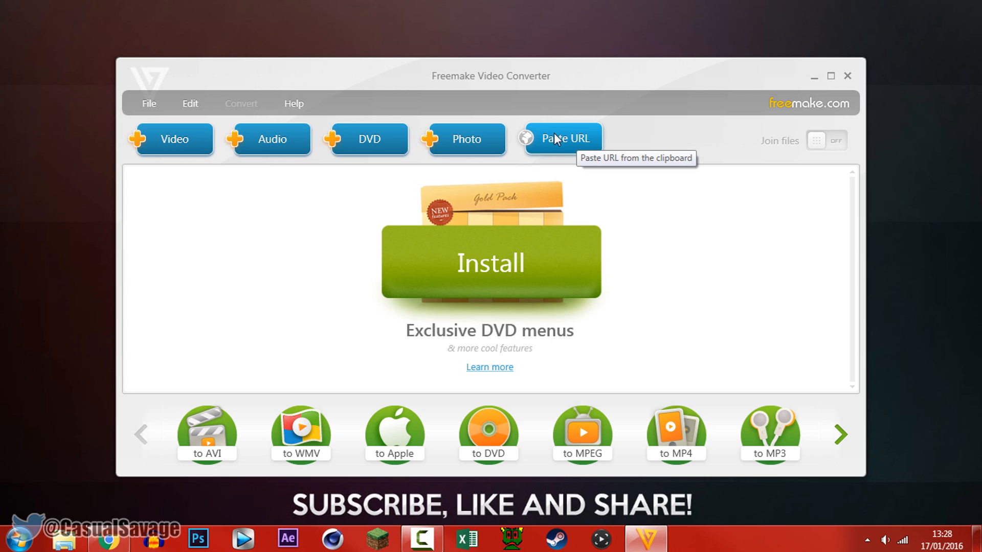
pyautogui.moveTo(535, 183)
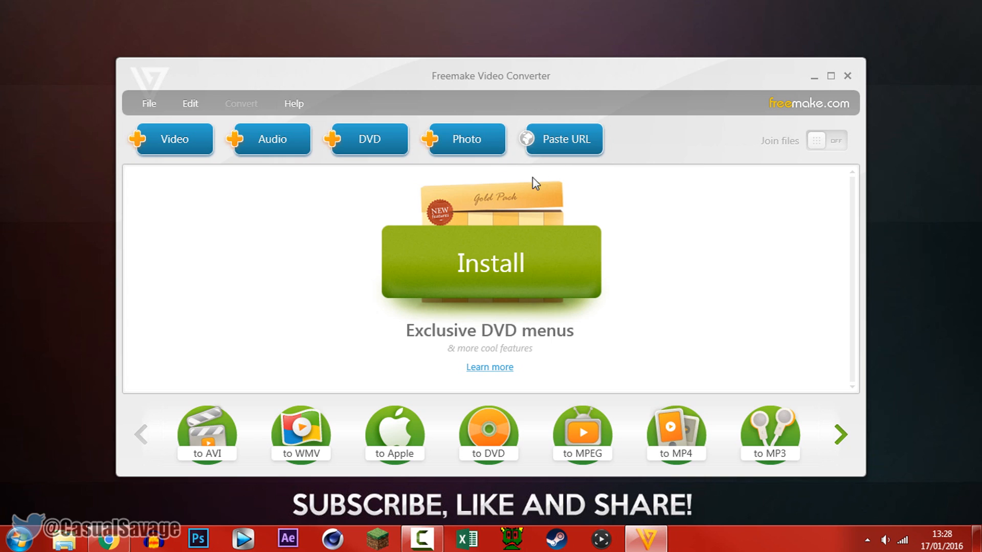
pyautogui.moveTo(382, 140)
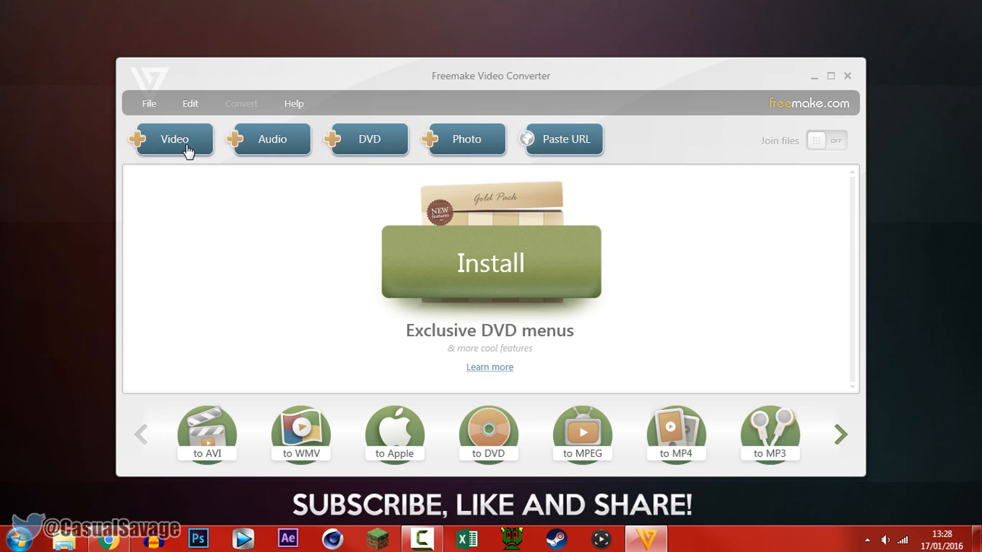
pyautogui.click(174, 139)
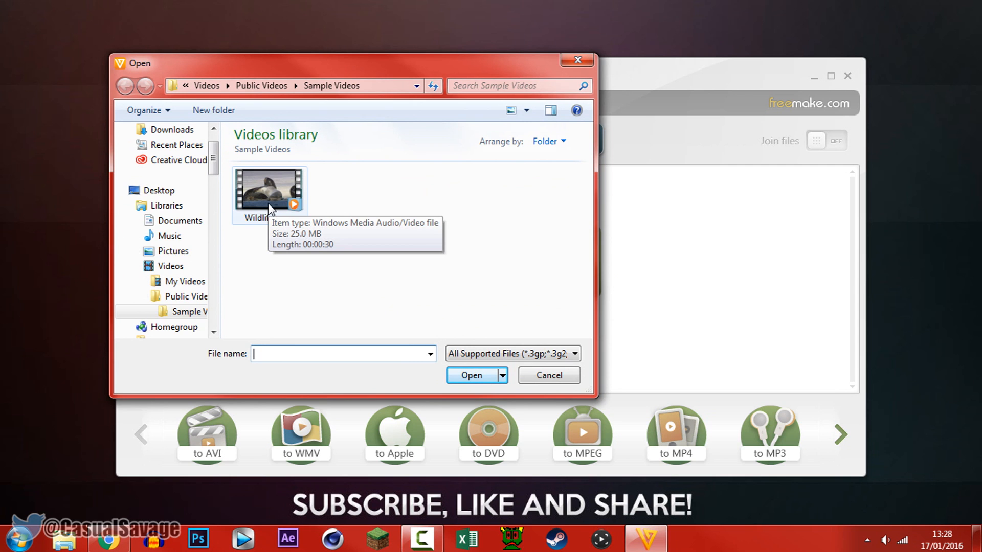
pyautogui.doubleClick(269, 189)
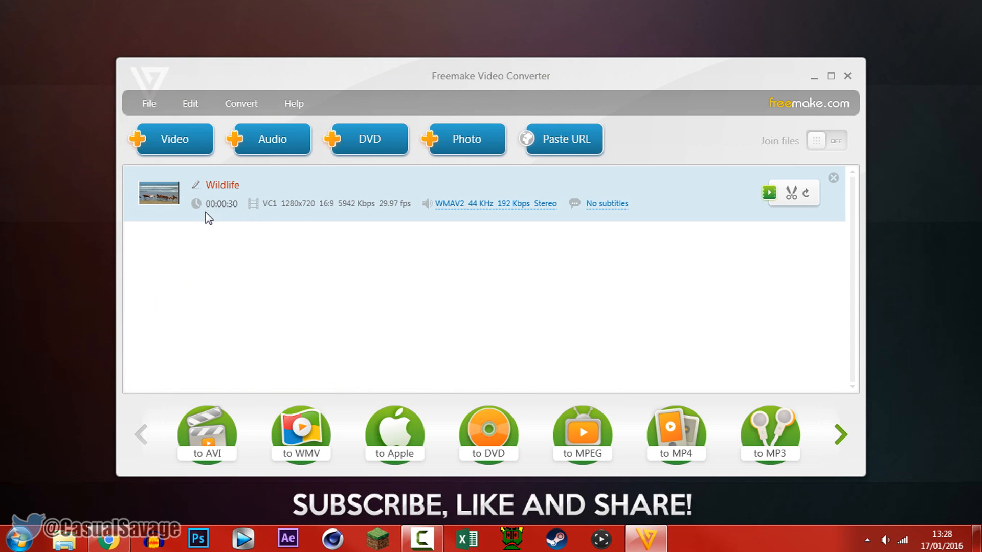
pyautogui.moveTo(607, 204)
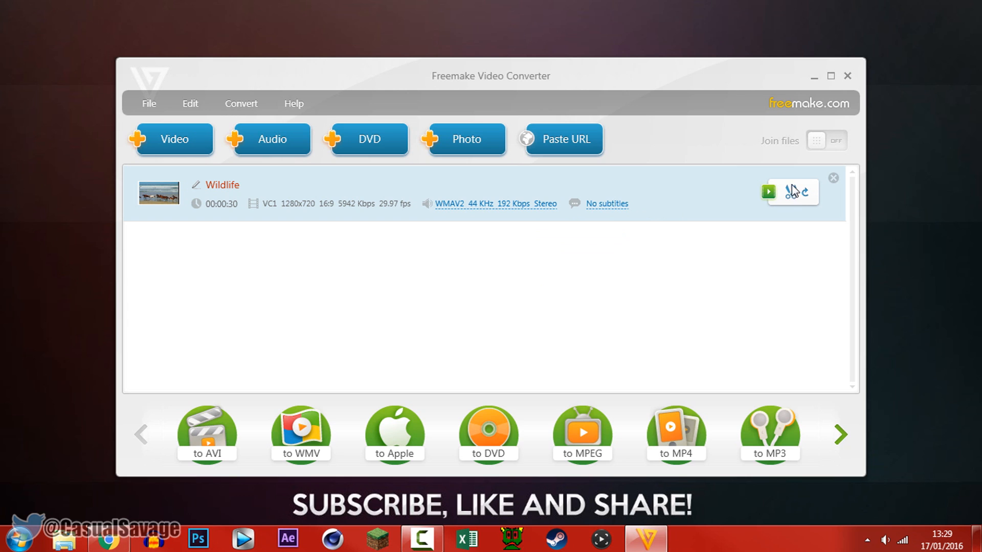
pyautogui.moveTo(693, 224)
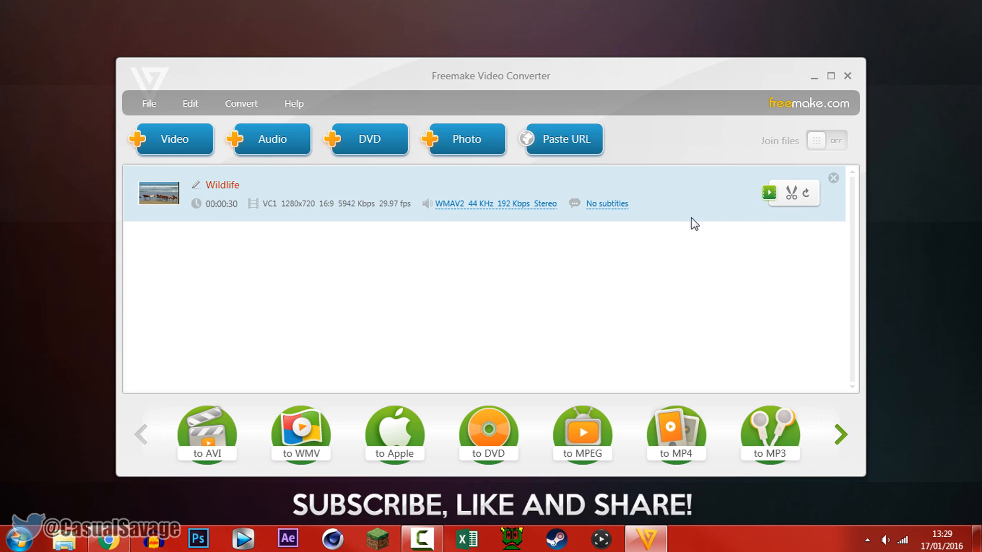
pyautogui.moveTo(552, 447)
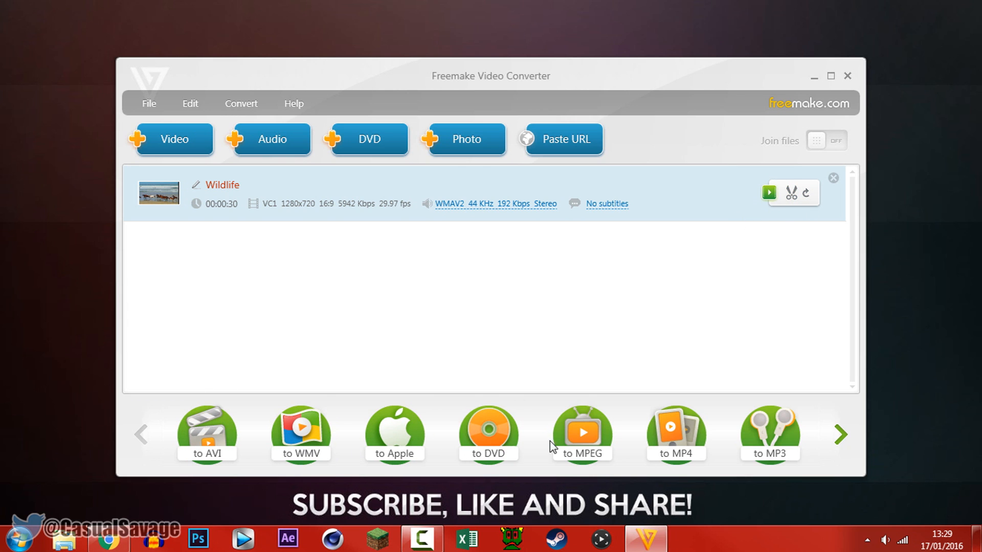
pyautogui.moveTo(153, 414)
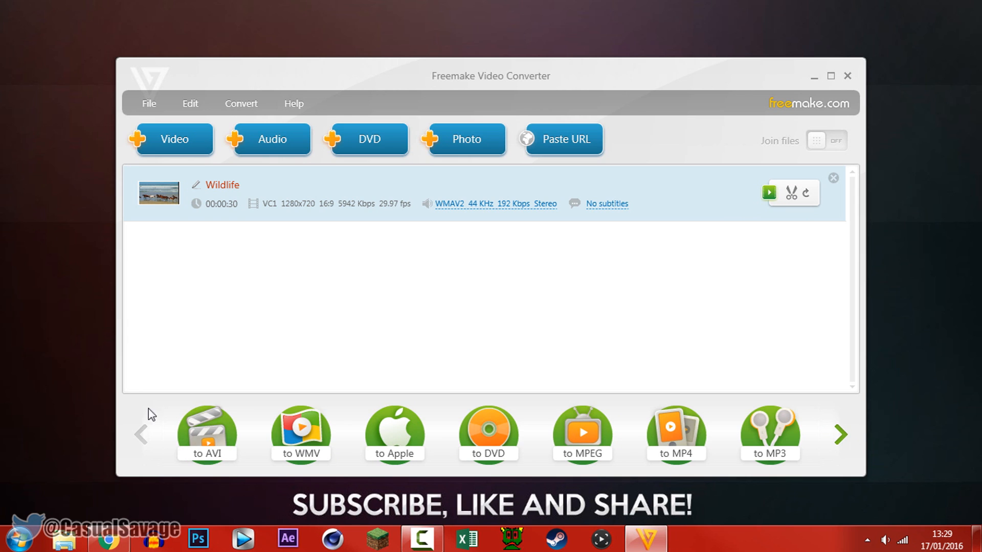
pyautogui.moveTo(545, 450)
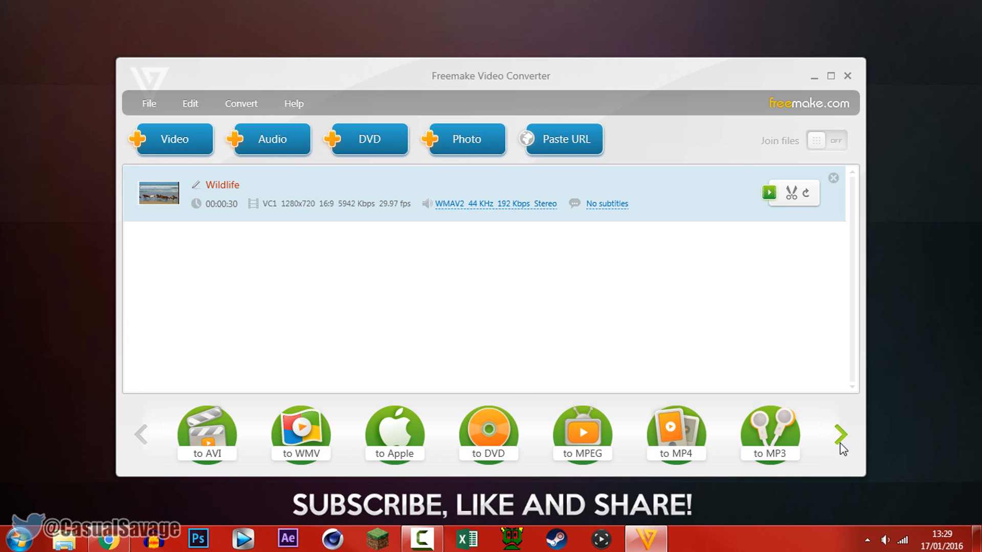
pyautogui.click(841, 435)
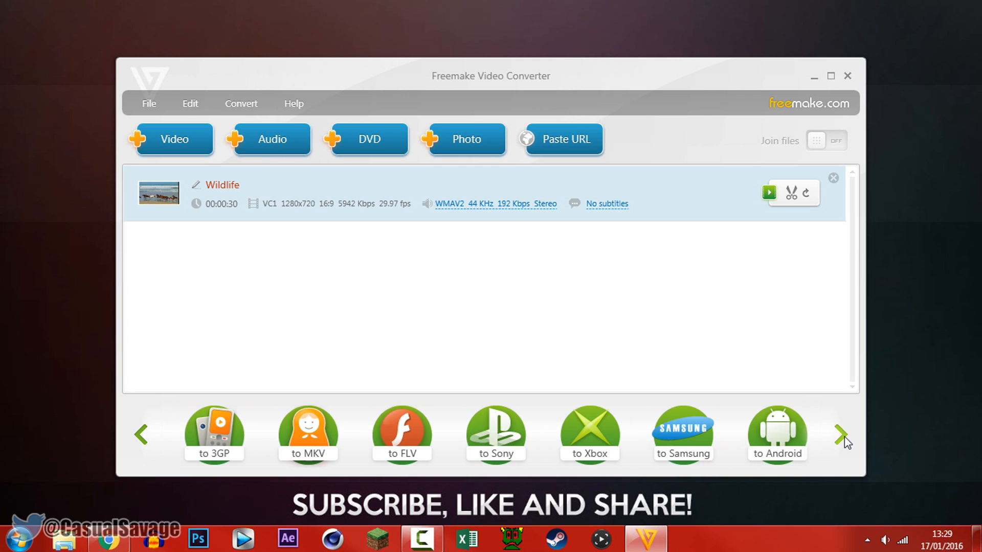
pyautogui.click(844, 433)
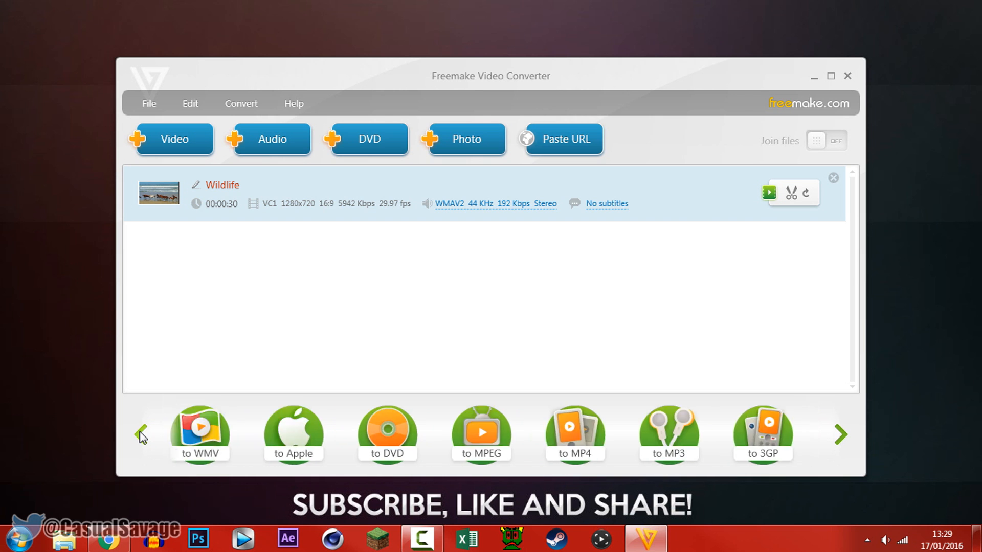
pyautogui.click(142, 435)
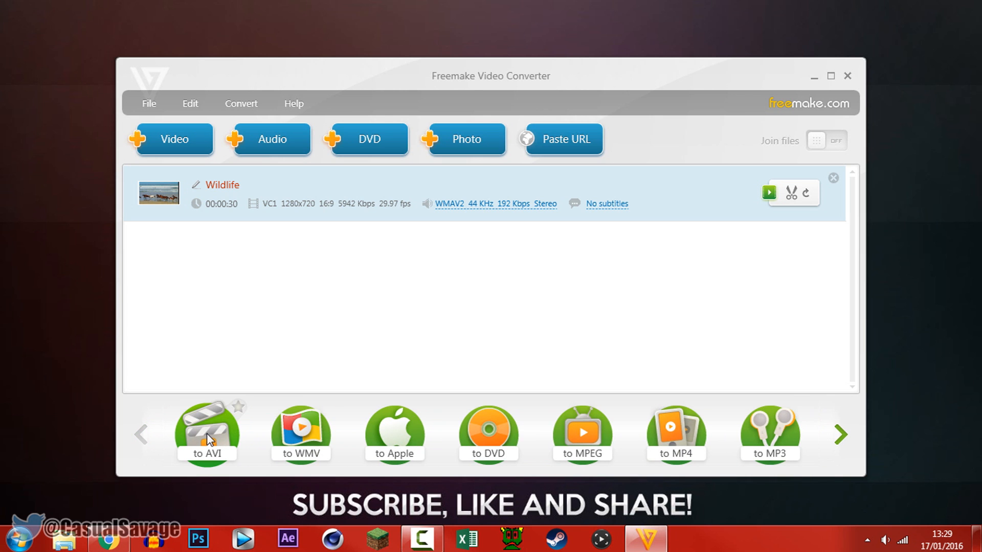
# Set output to AVI with the HD 1080p preset and start choosing a save location
pyautogui.click(207, 432)
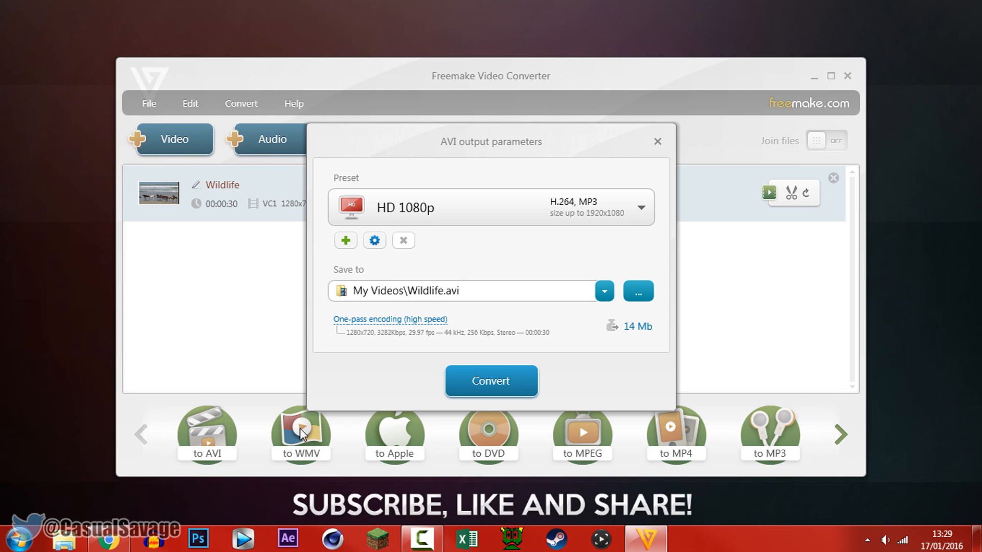
pyautogui.click(642, 208)
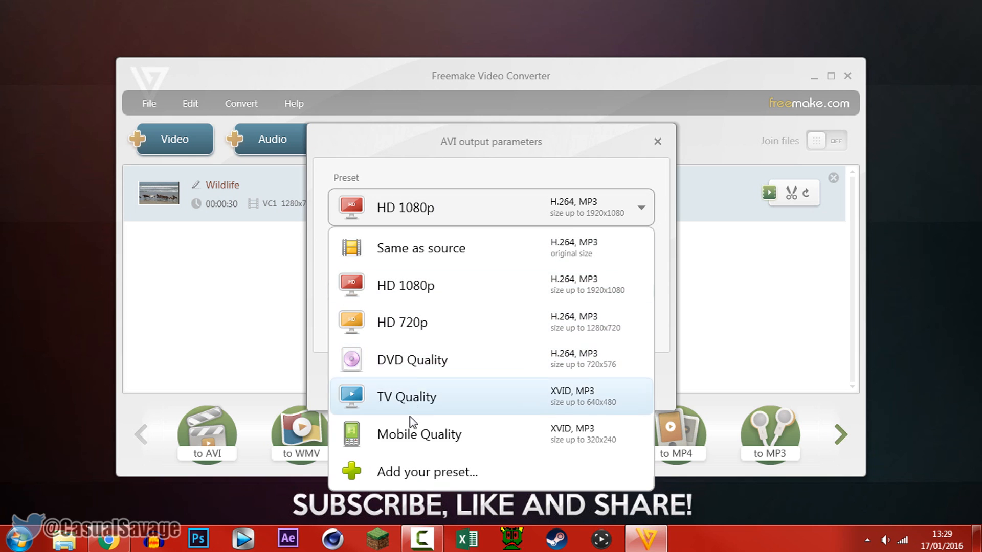
pyautogui.moveTo(429, 262)
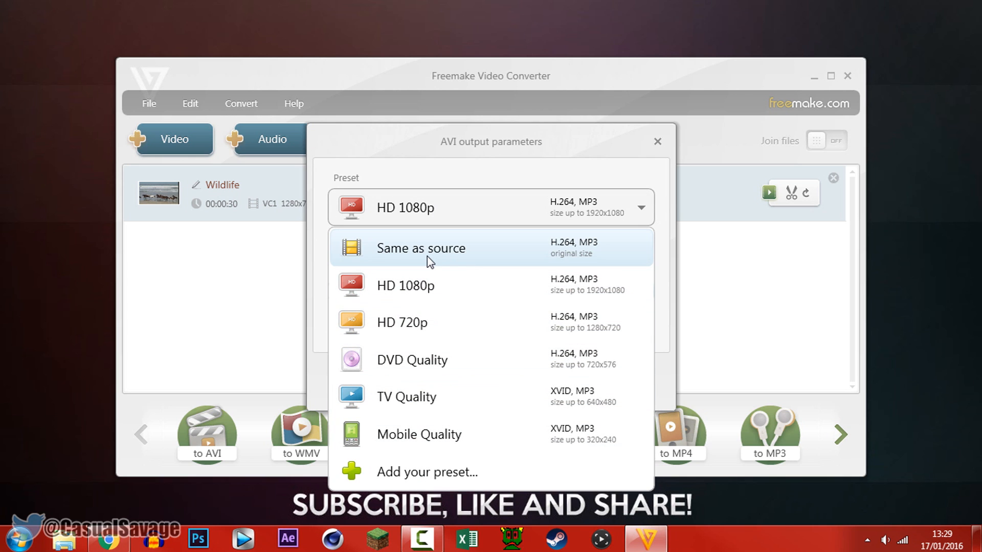
pyautogui.moveTo(415, 251)
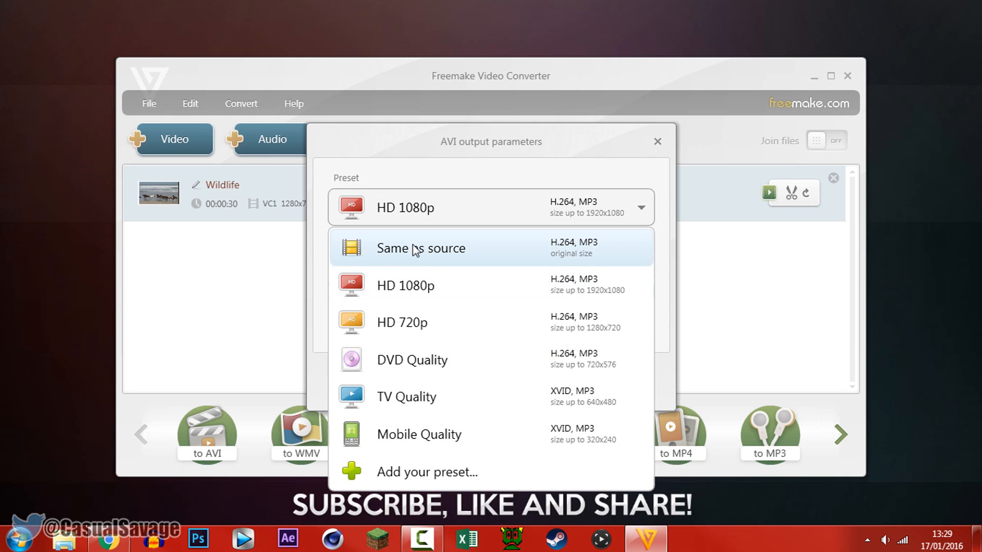
pyautogui.moveTo(436, 301)
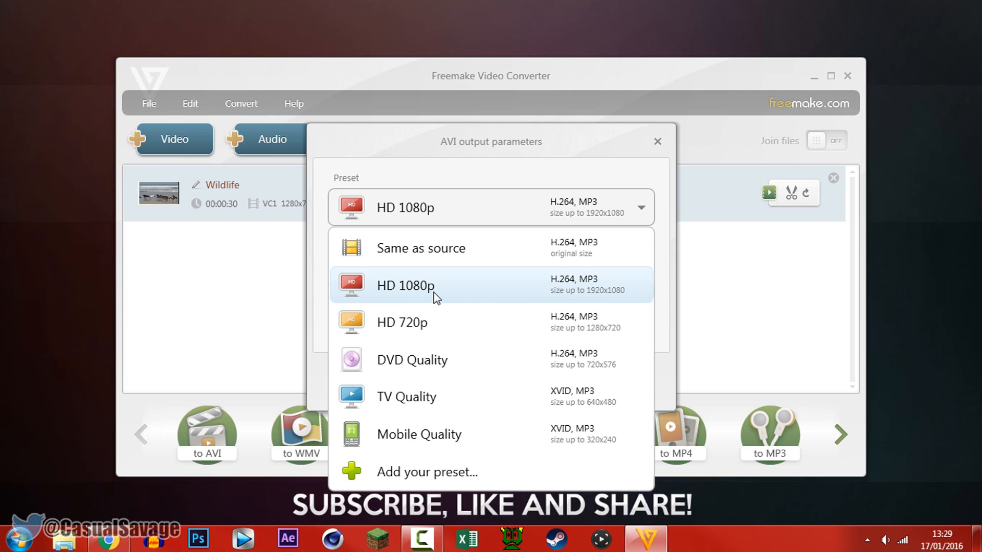
pyautogui.moveTo(474, 314)
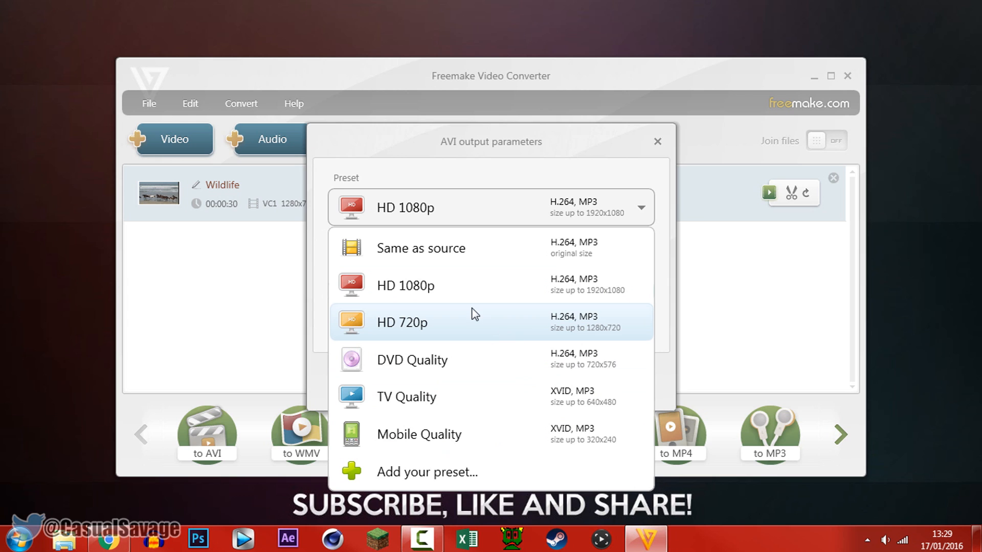
pyautogui.moveTo(363, 293)
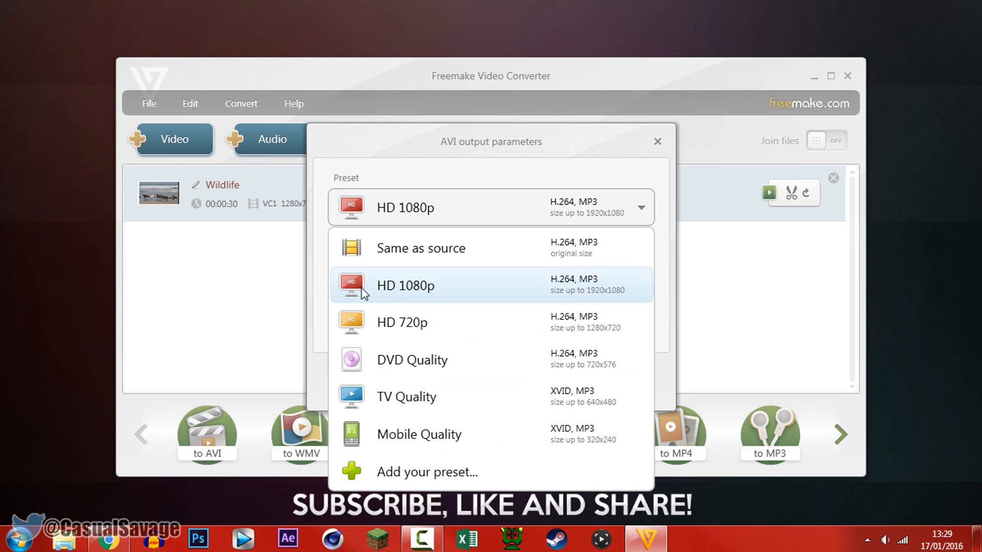
pyautogui.click(405, 286)
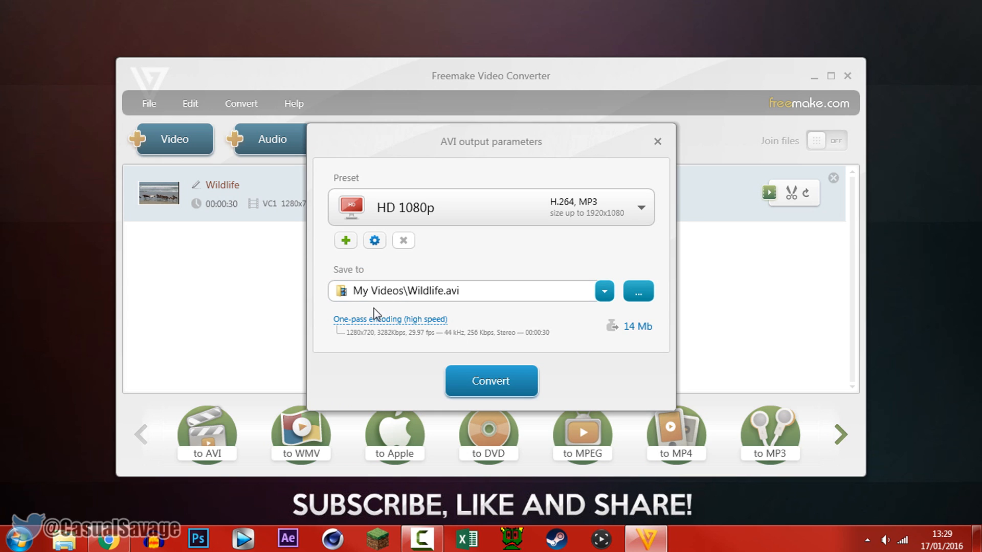
pyautogui.moveTo(667, 322)
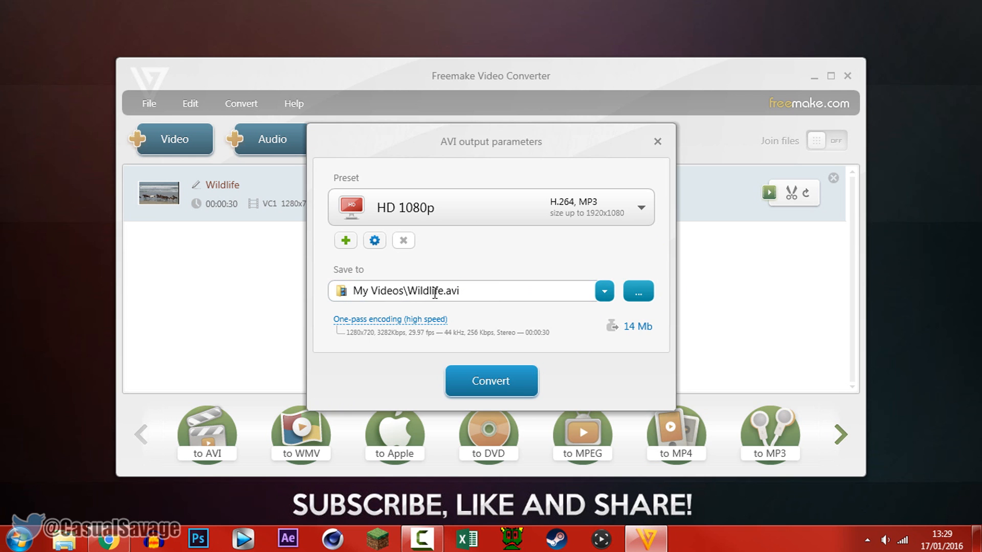
pyautogui.click(638, 290)
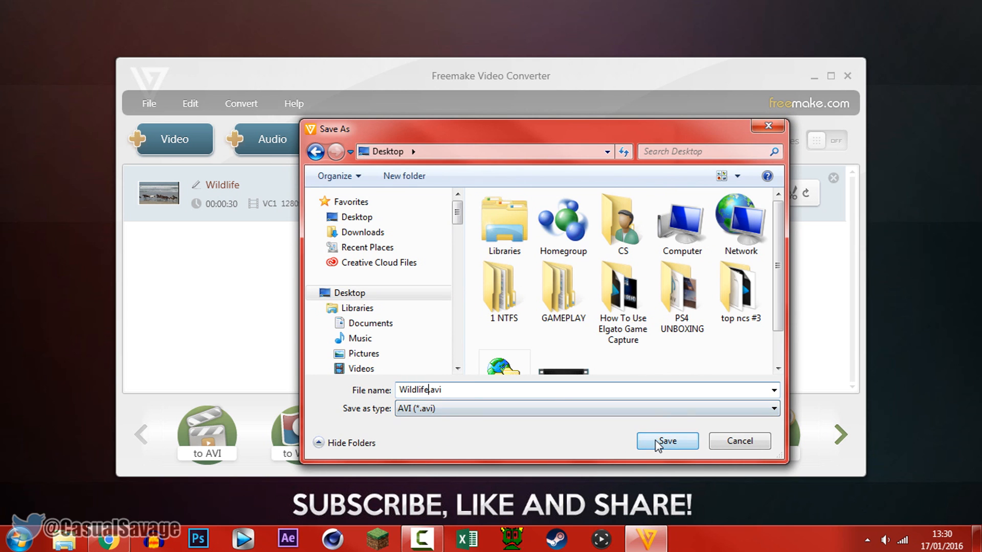
# Save the output as Wildlife.avi on the Desktop
pyautogui.click(667, 441)
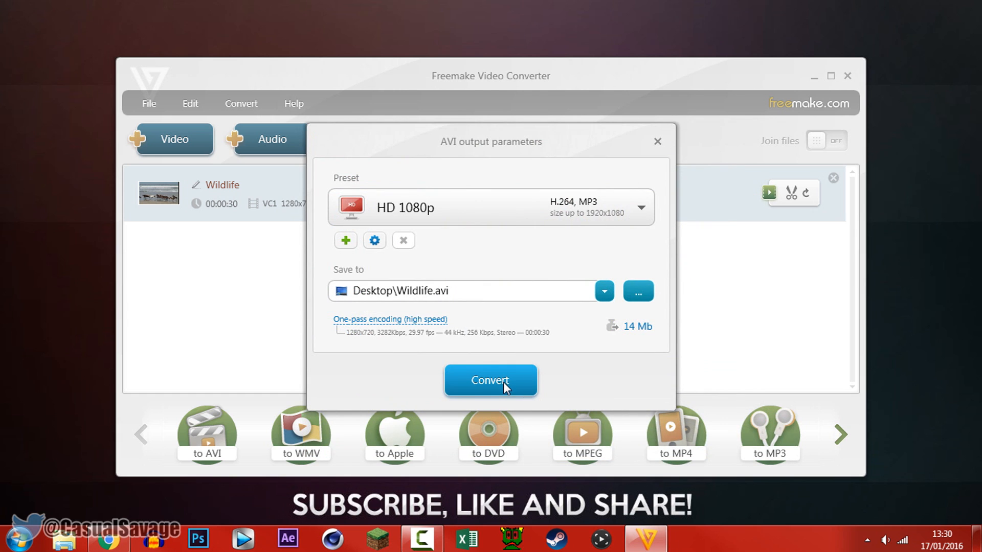
# Convert Wildlife to AVI and confirm the Success dialog with OK
pyautogui.click(490, 380)
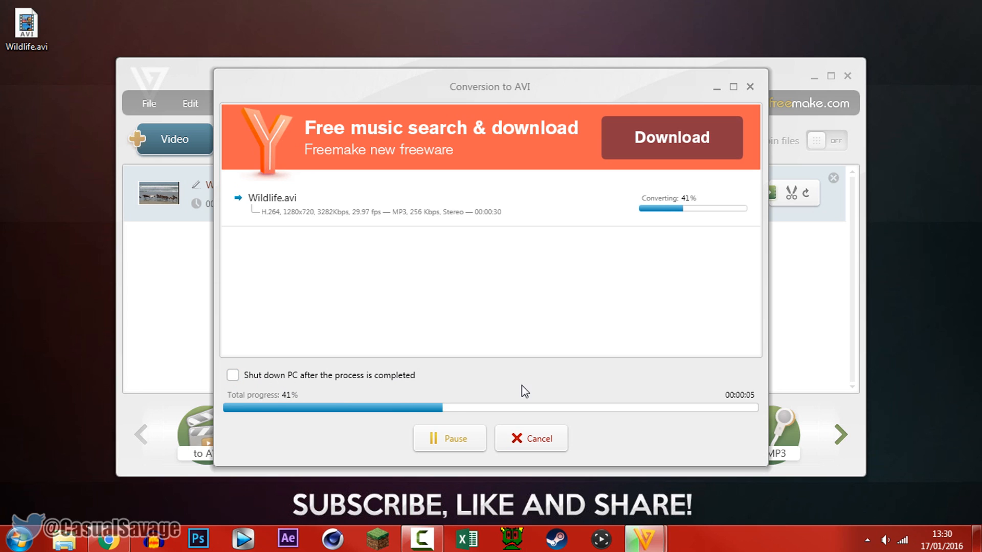
pyautogui.moveTo(539, 175)
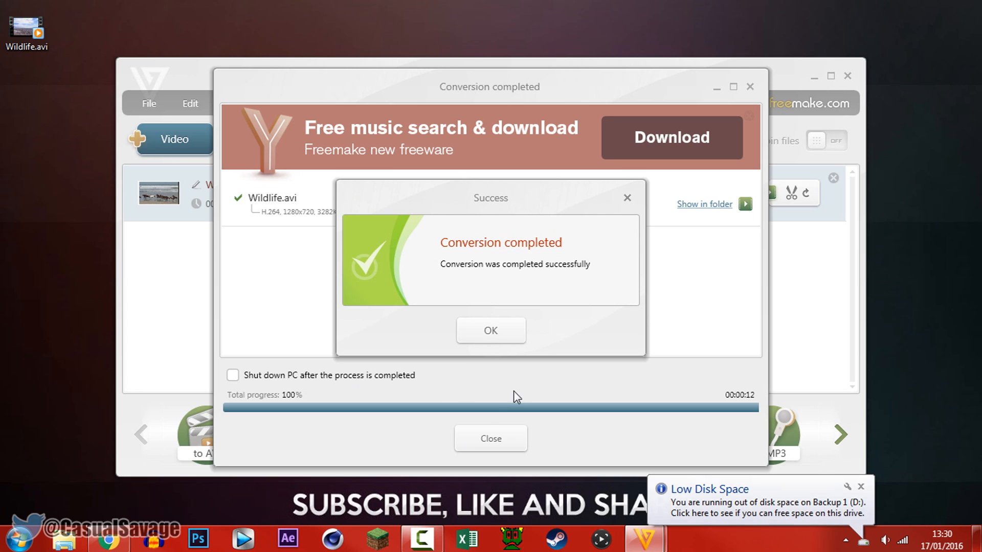
pyautogui.moveTo(479, 290)
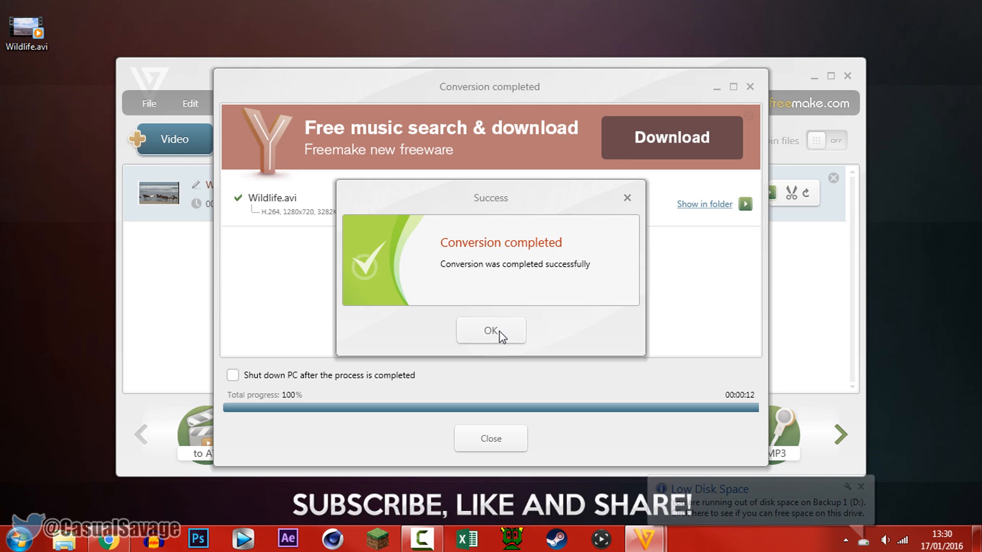
pyautogui.click(490, 330)
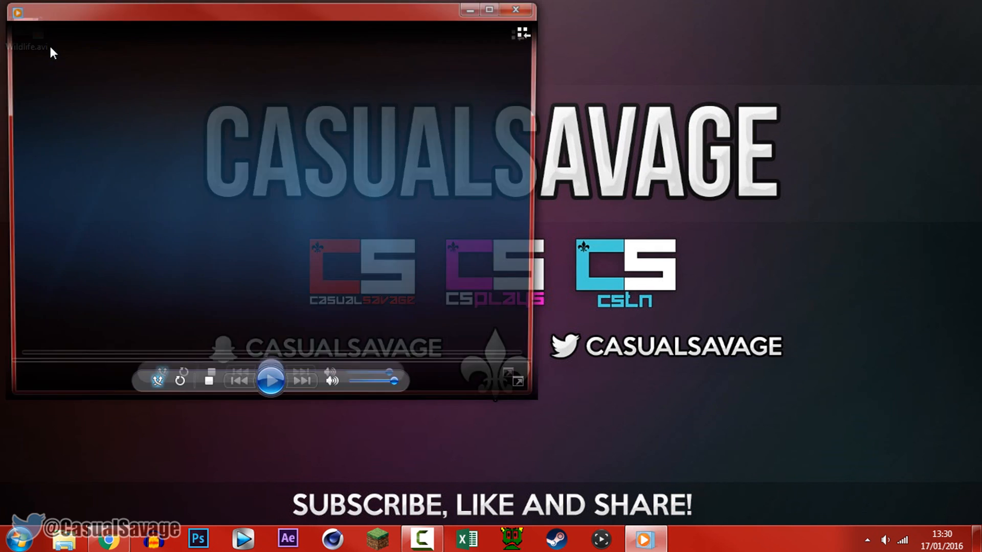
# Maximize Windows Media Player, watch Wildlife.avi play for a few seconds, then close the player
pyautogui.click(488, 9)
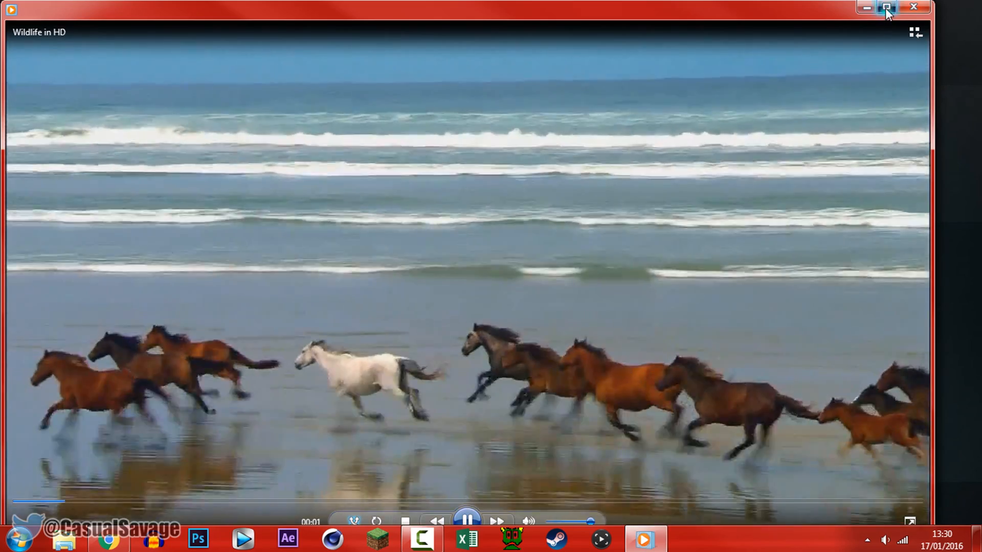
pyautogui.click(886, 7)
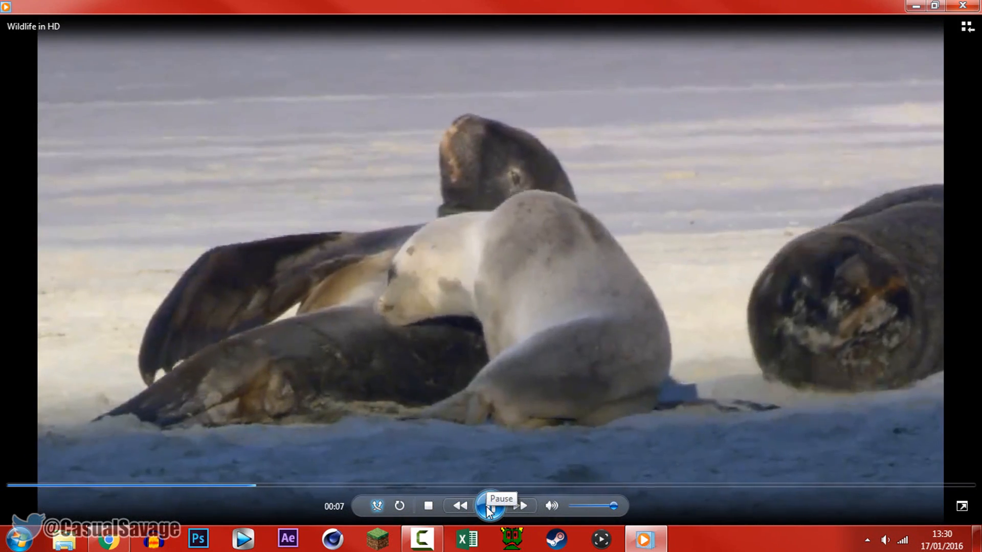
pyautogui.click(962, 6)
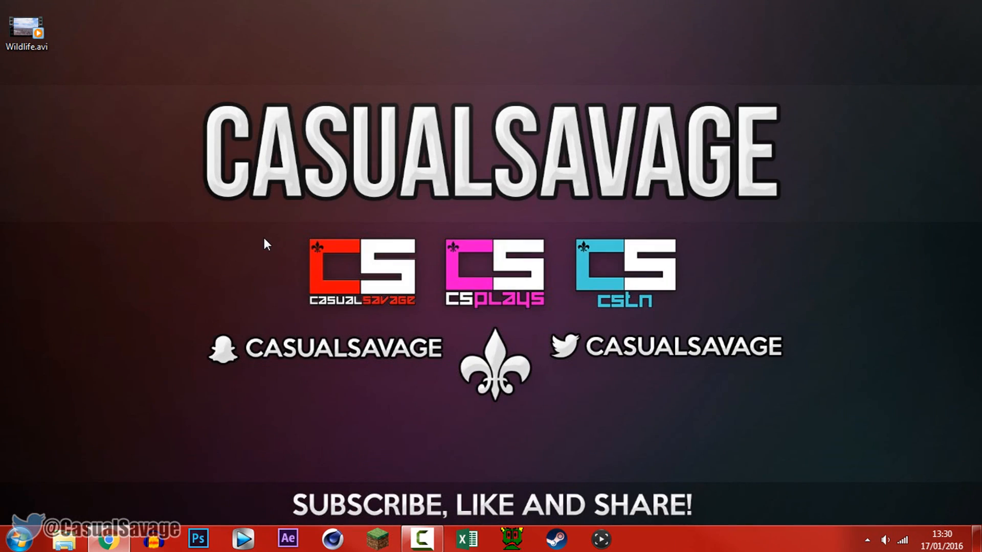